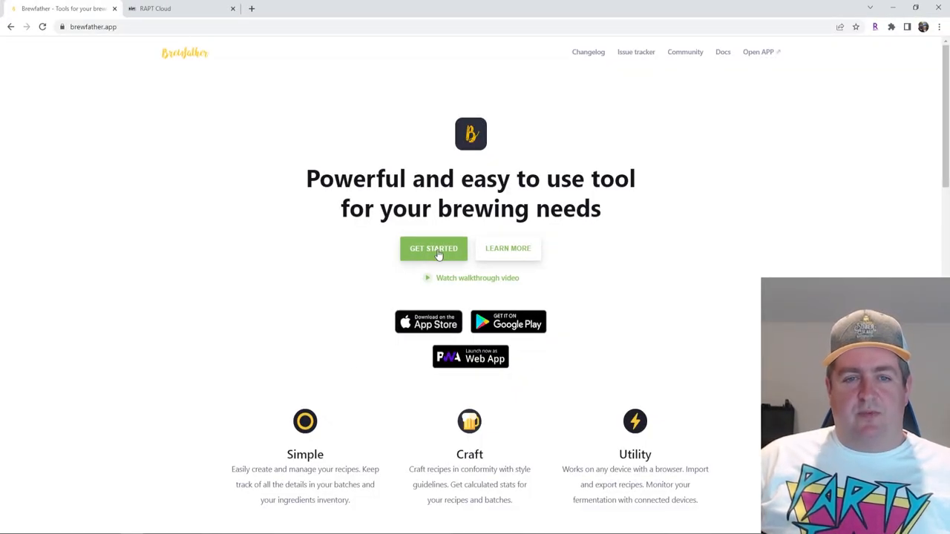
- Enter the Brewfather web app from the landing page via Get Started
click(433, 249)
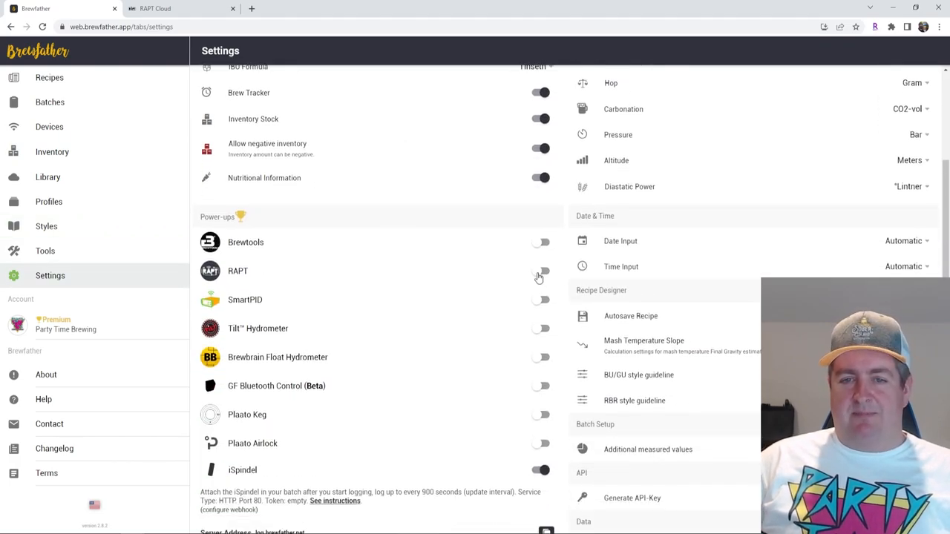
- Switch on the RAPT power-up to reveal its integration ID
click(540, 271)
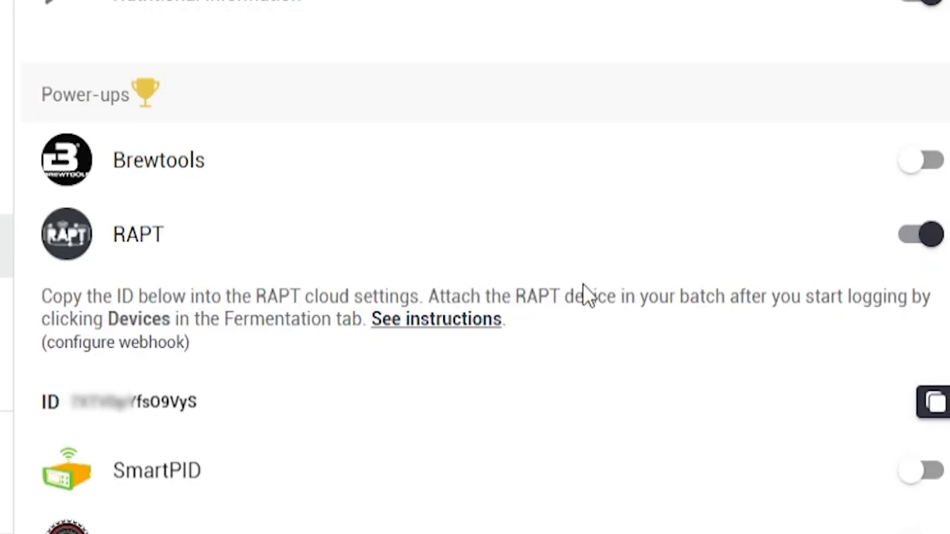
mouse_move(338, 371)
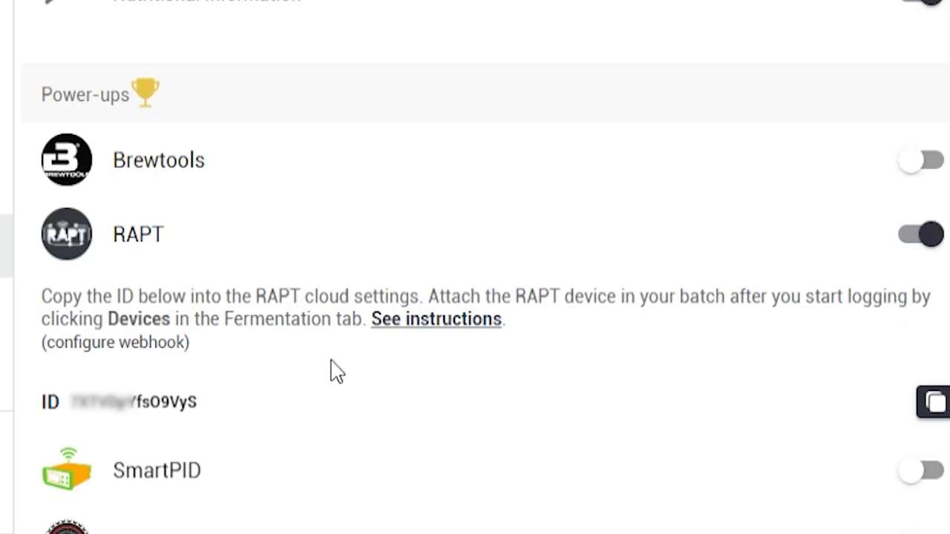
mouse_move(635, 350)
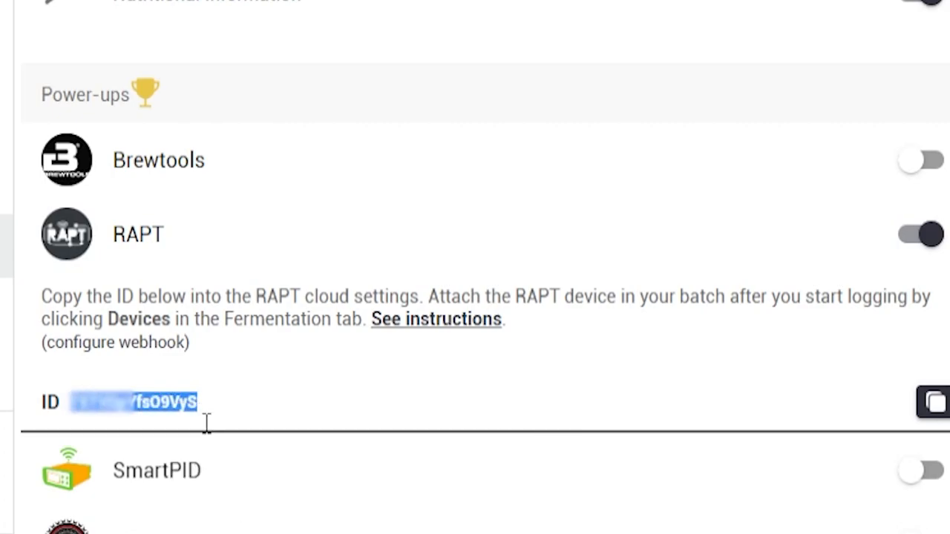
mouse_move(431, 384)
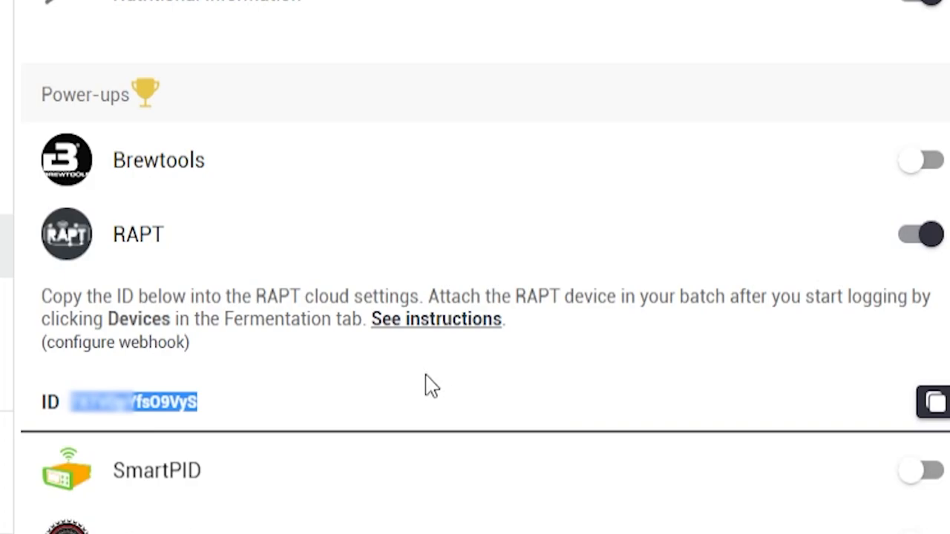
- Move to the RAPT Cloud tab and expand the account dropdown in the top bar
click(182, 8)
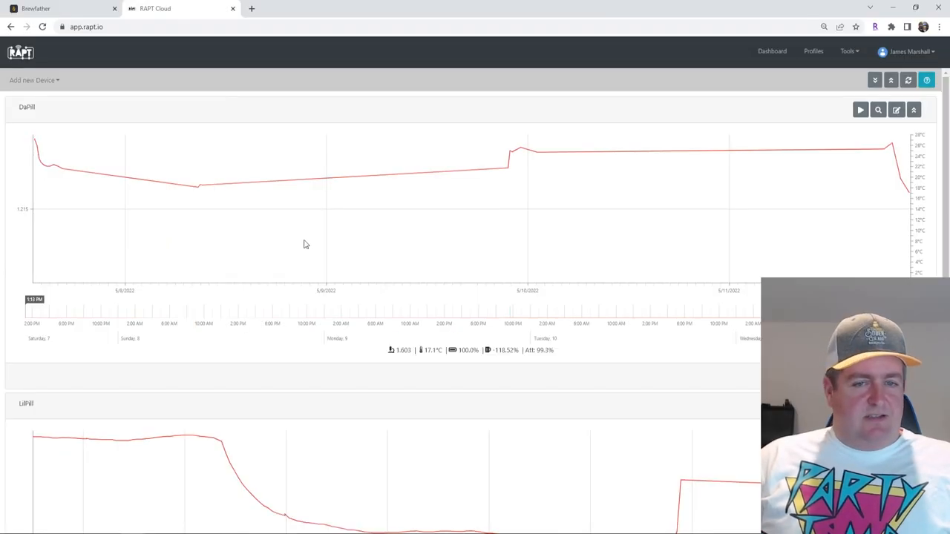
mouse_move(335, 231)
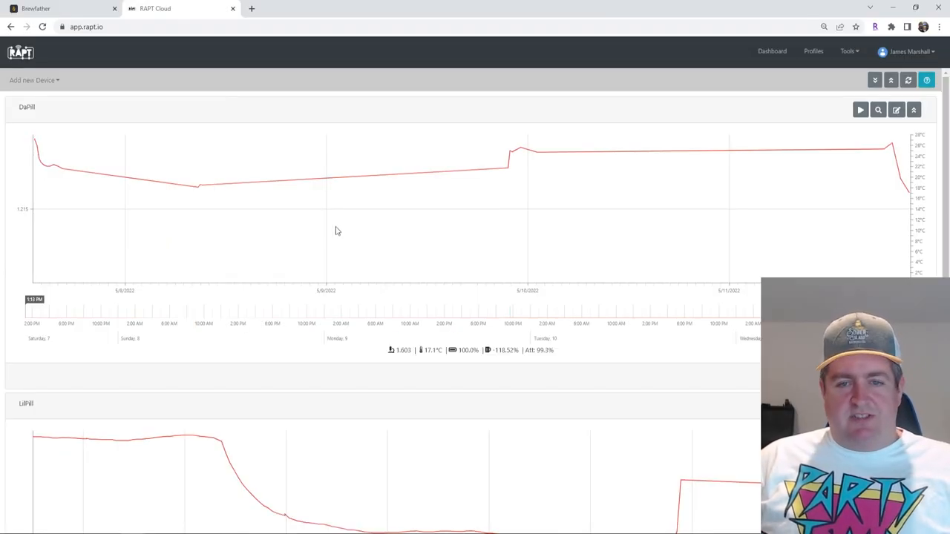
mouse_move(363, 251)
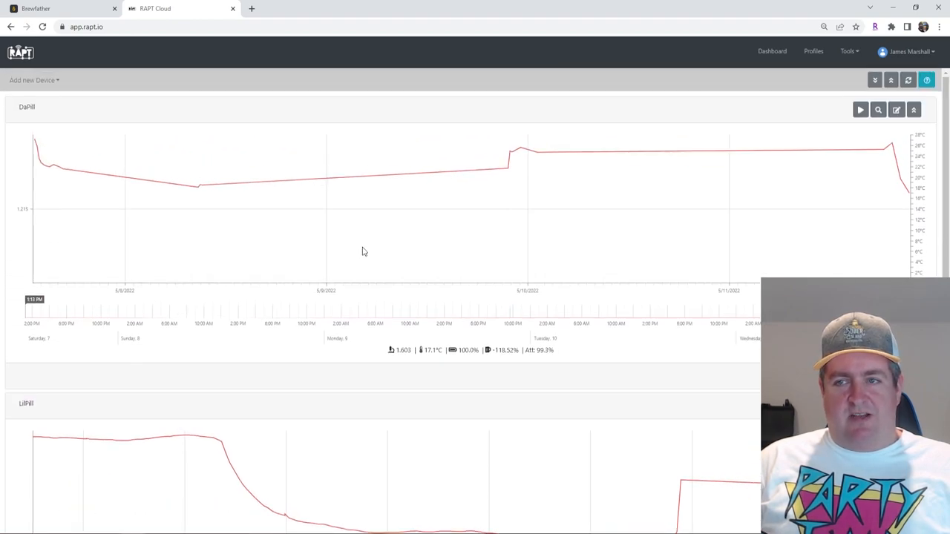
mouse_move(817, 193)
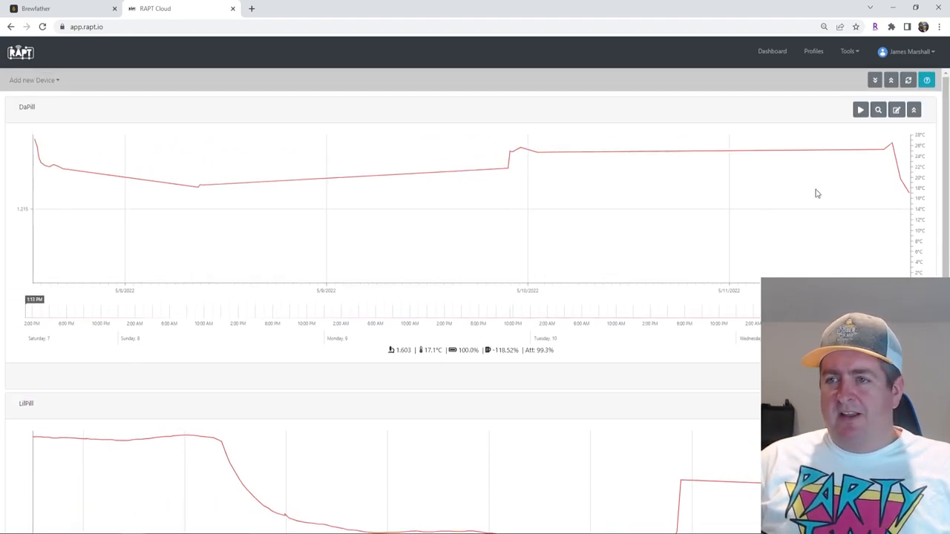
click(908, 51)
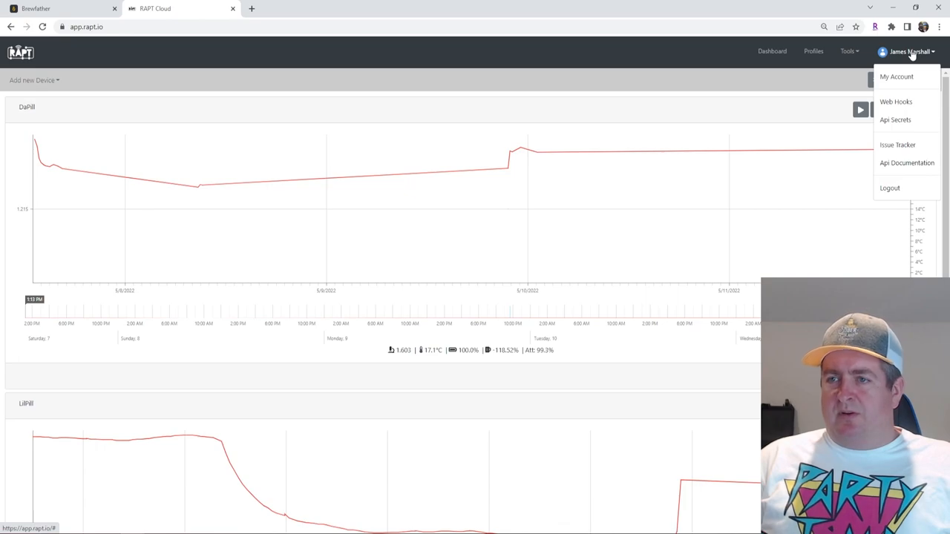
- Start a new Brewfather Power-up webhook from the Web Hooks list
click(895, 102)
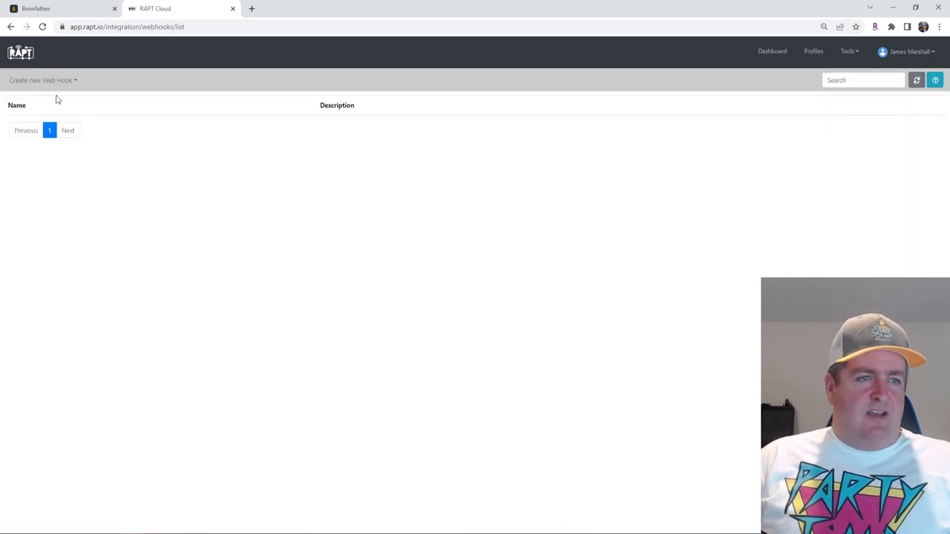
click(41, 80)
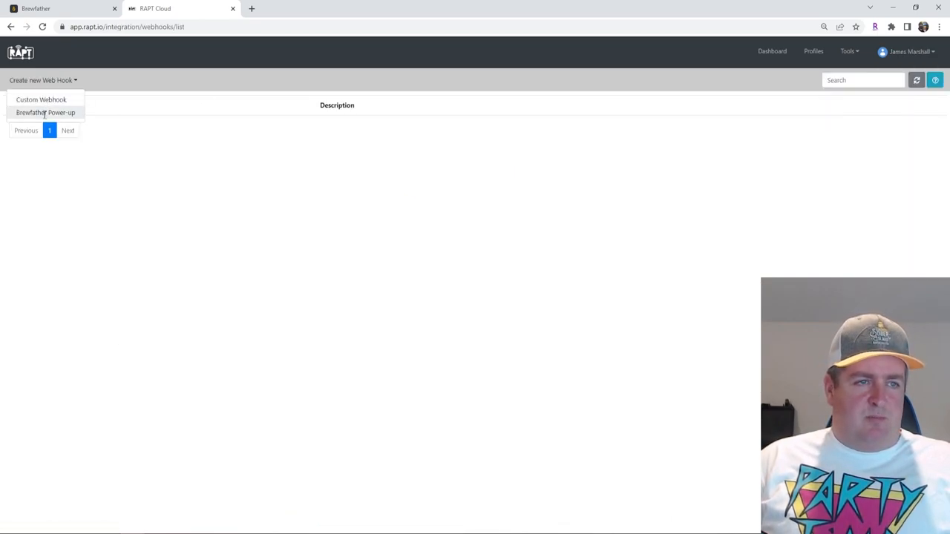
click(46, 112)
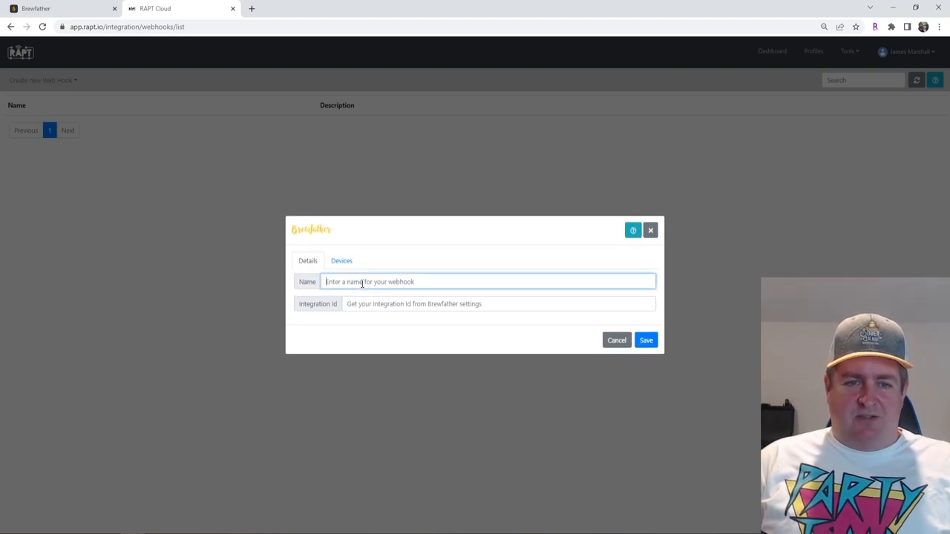
- Name the webhook 'Rapt Pilly', fill in the Brewfather Integration Id, and save it
text(R)
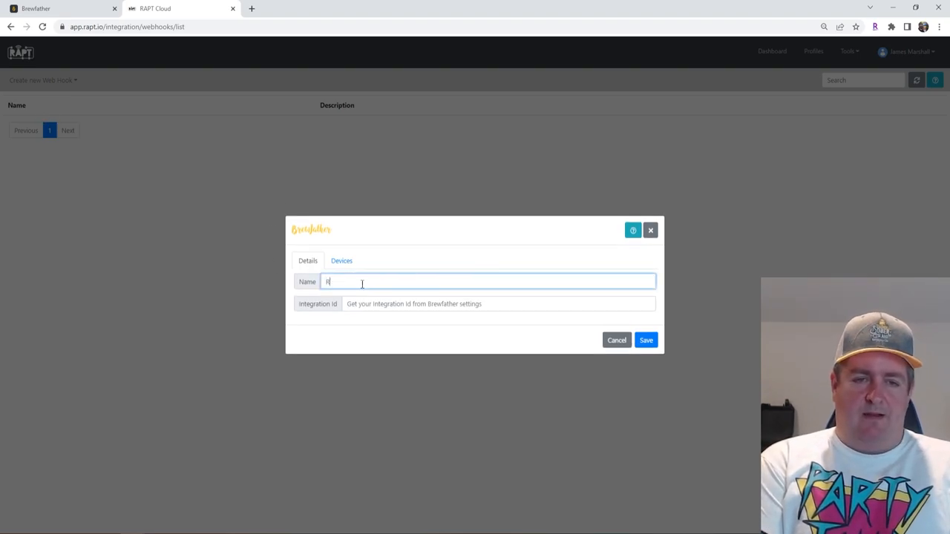
text(Rapt Pill)
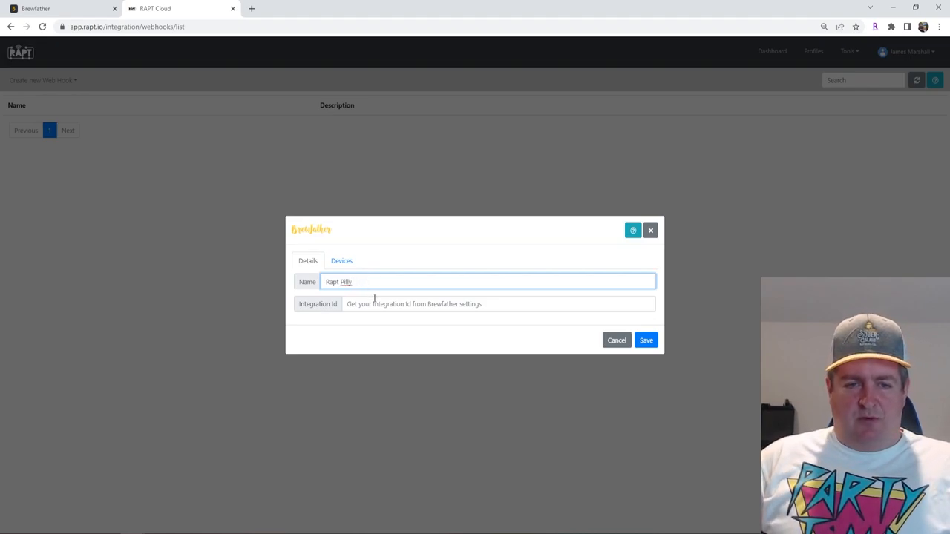
click(497, 303)
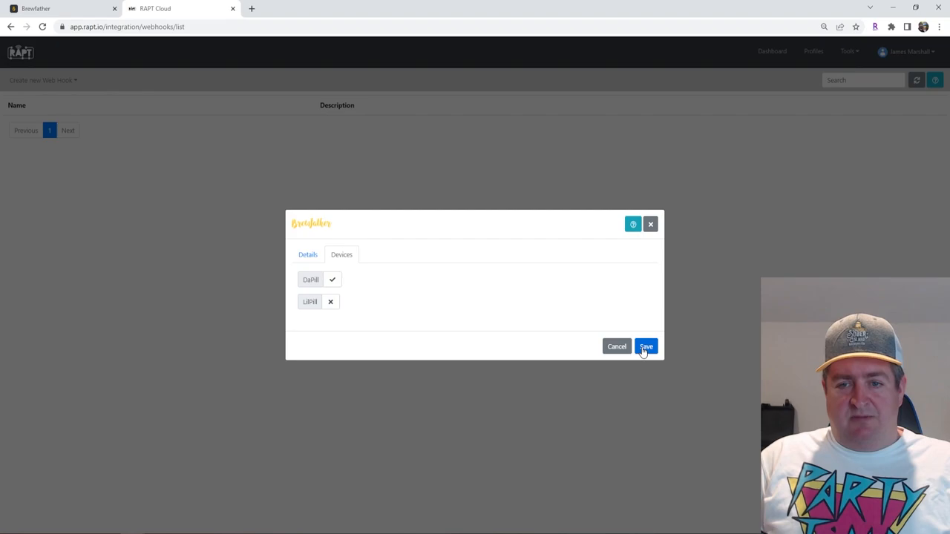
click(645, 346)
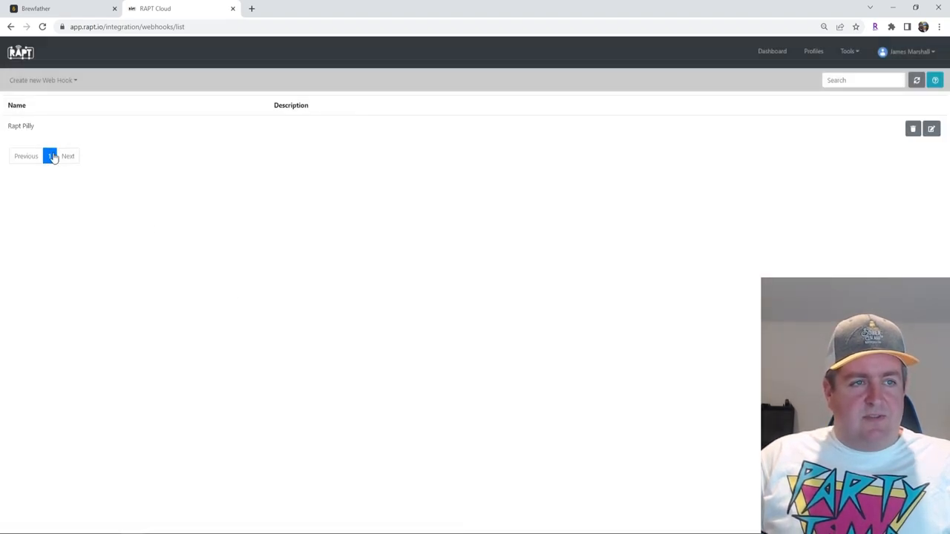
- Start a second Brewfather Power-up webhook and name it 'Raptory'
click(41, 80)
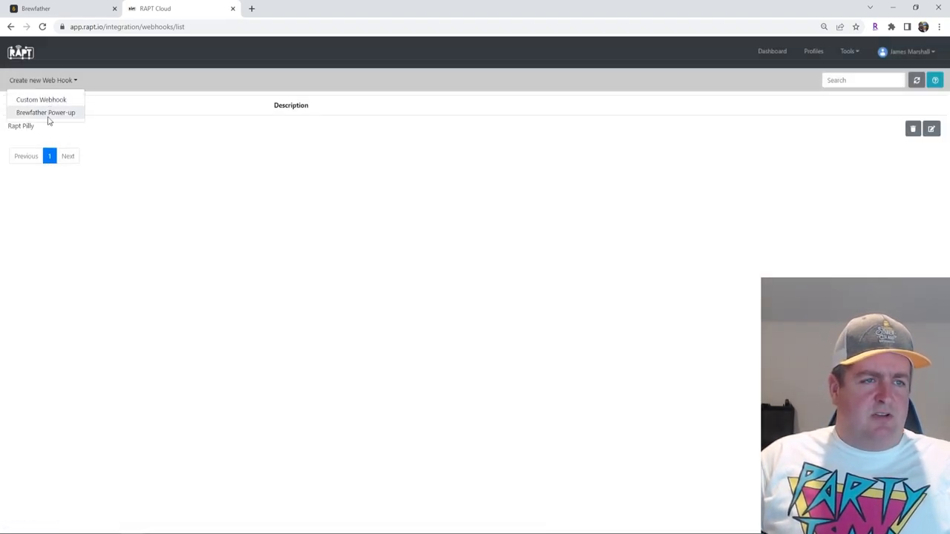
click(46, 112)
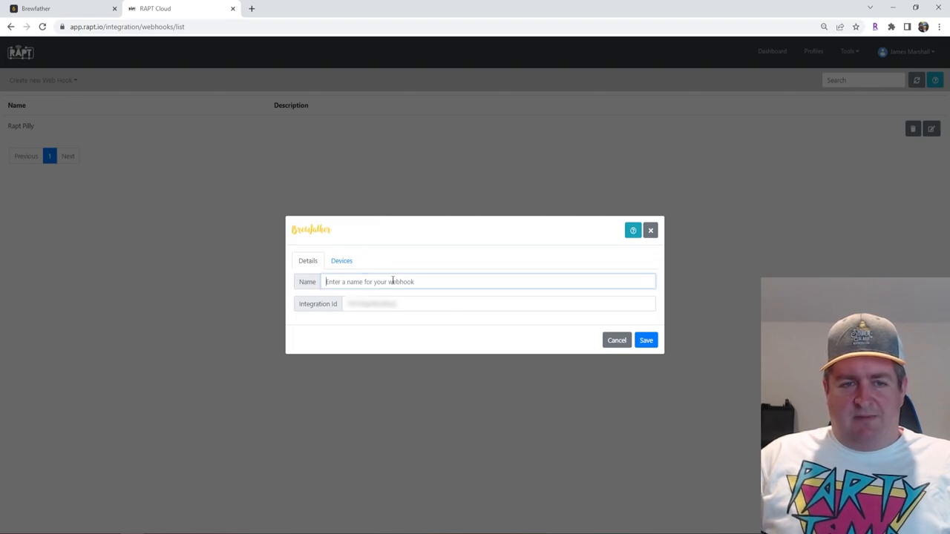
click(475, 281)
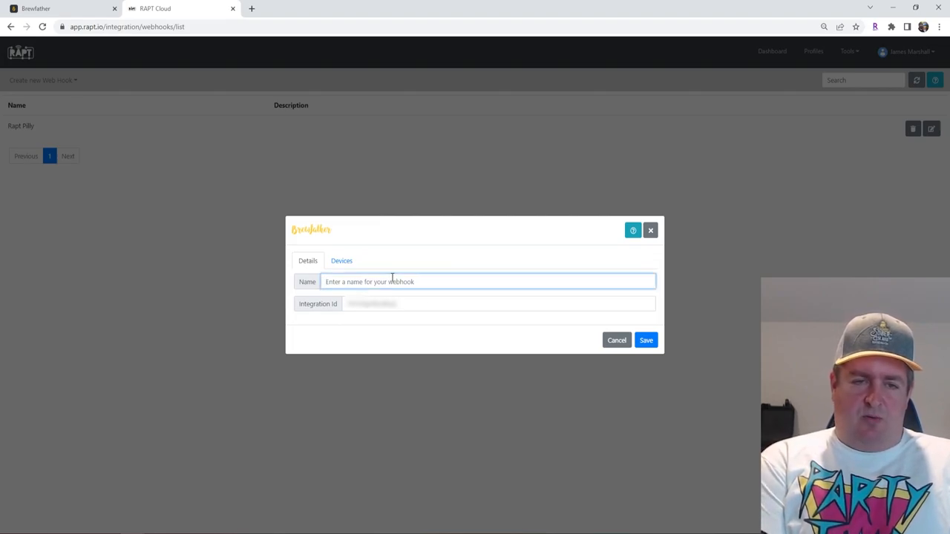
text(Raptor)
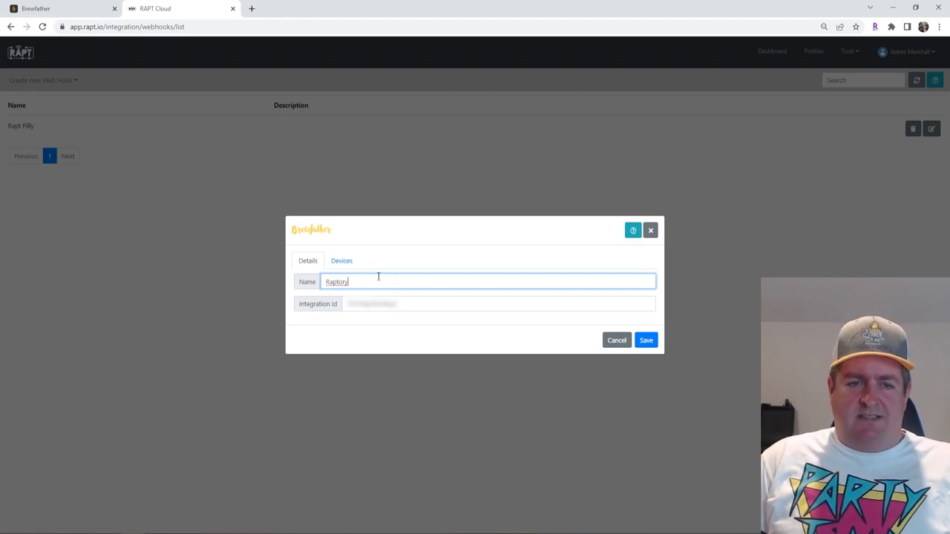
- Confirm DaPill and LilPill are covered under Devices, then save the Raptory webhook
click(341, 261)
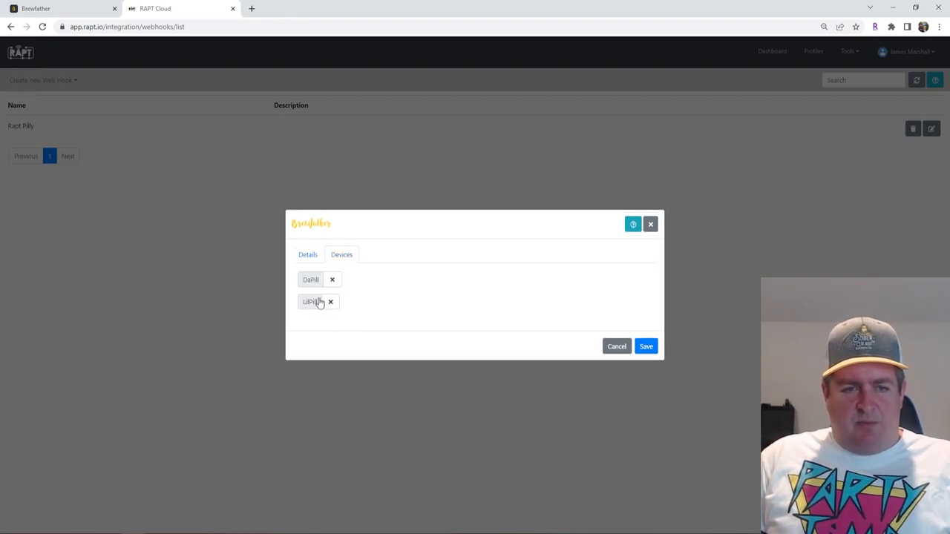
click(330, 301)
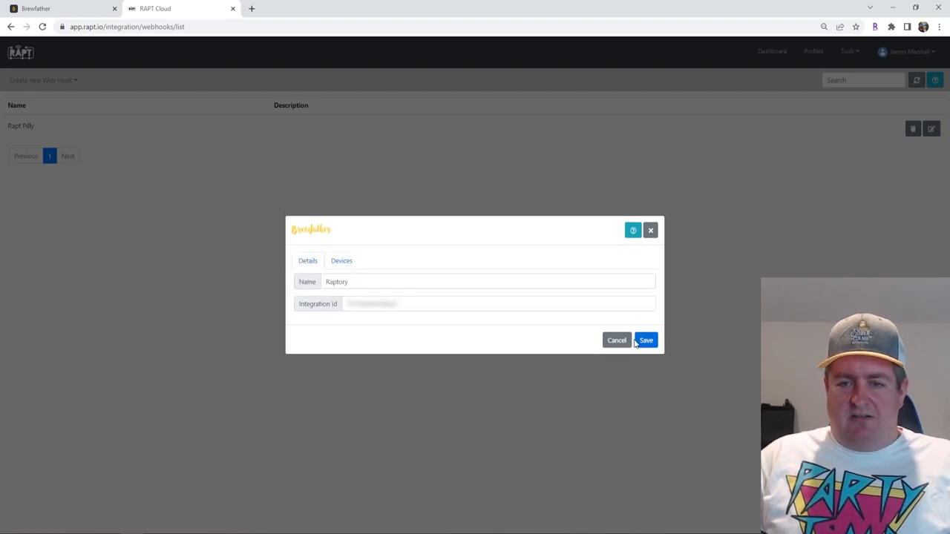
click(645, 339)
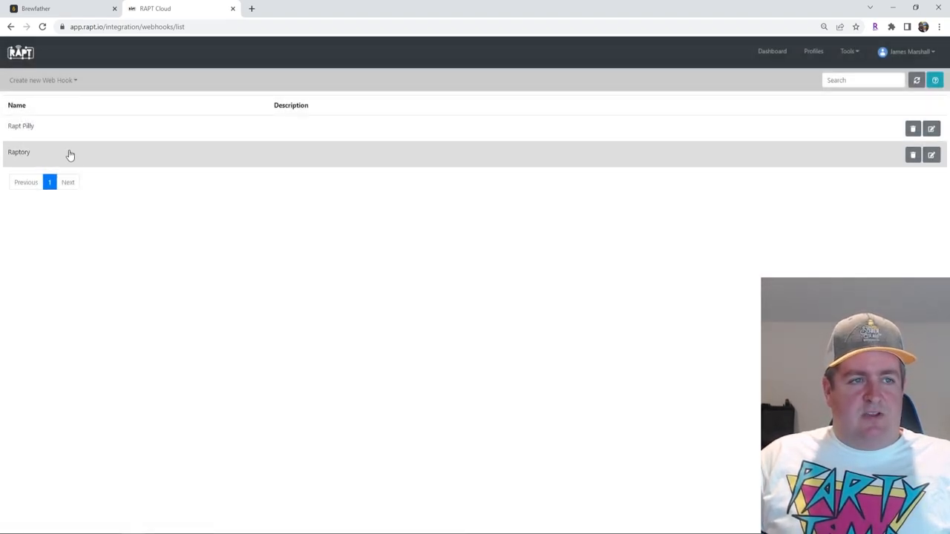
mouse_move(407, 302)
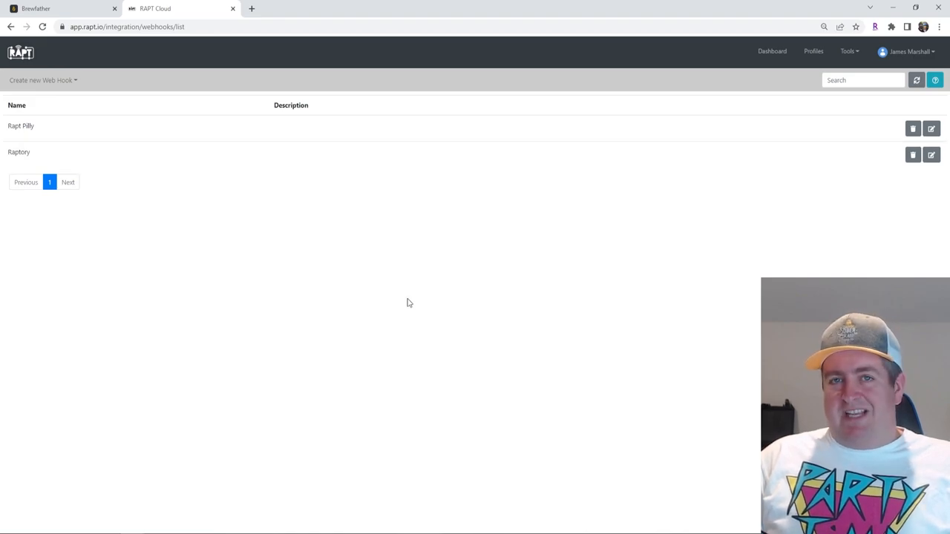
- Return to the Brewfather tab showing the enabled RAPT power-up and its ID
click(59, 8)
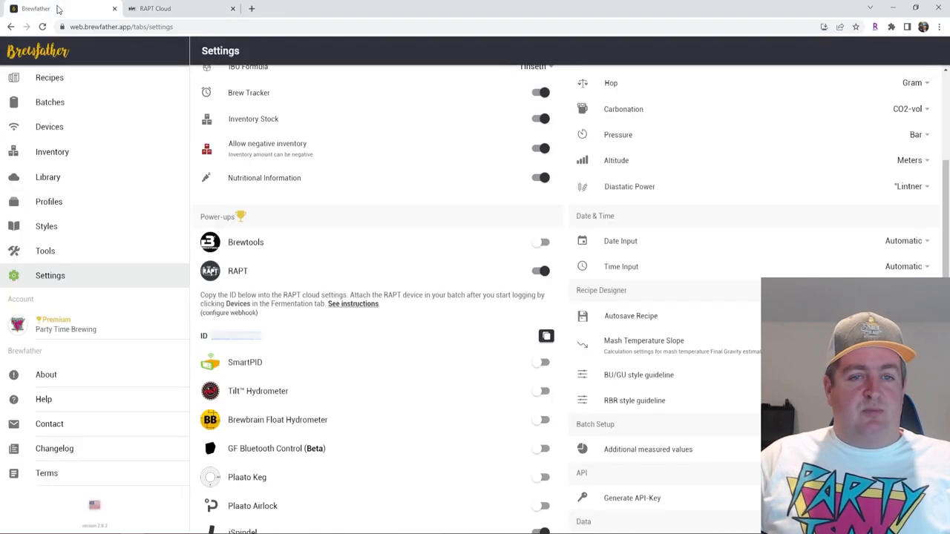
mouse_move(409, 326)
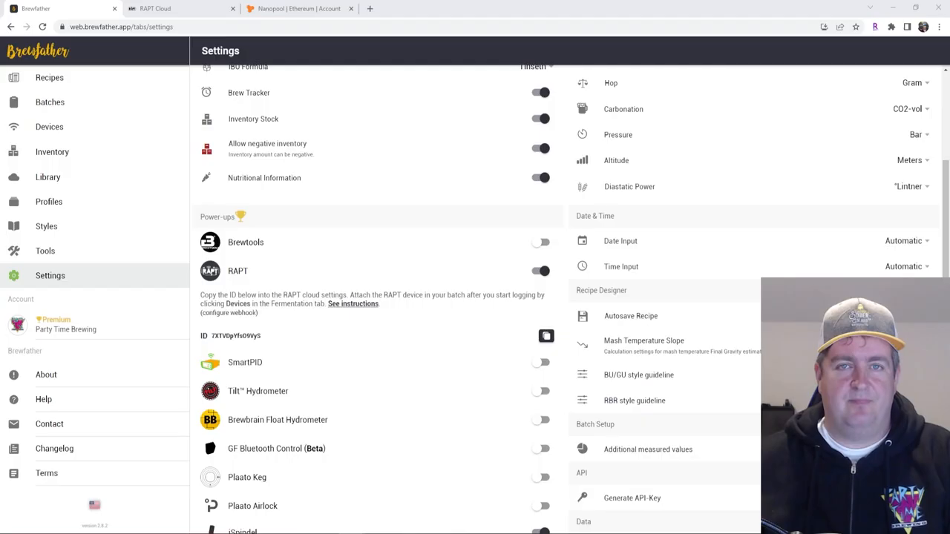
mouse_move(52, 151)
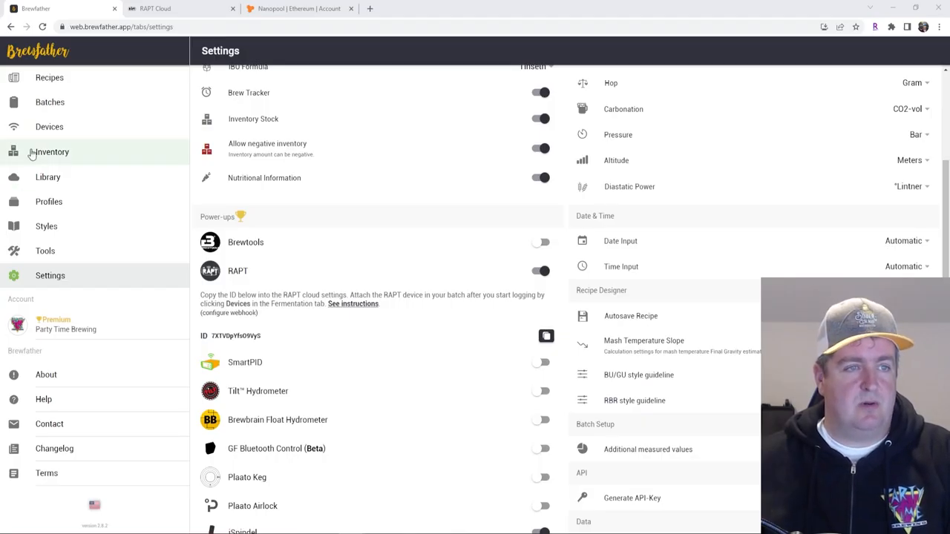
- Show the Devices page listing DaPill and LilPill with Success status
click(49, 126)
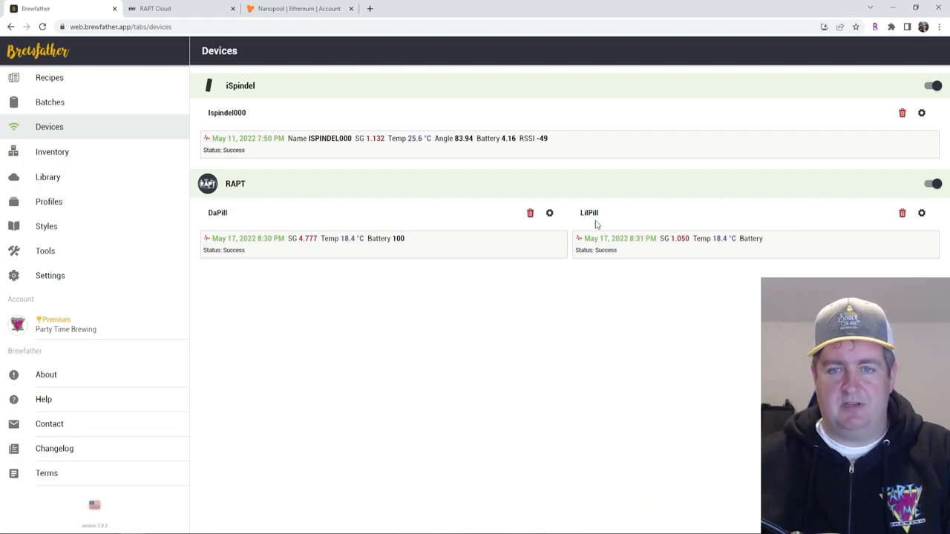
mouse_move(685, 260)
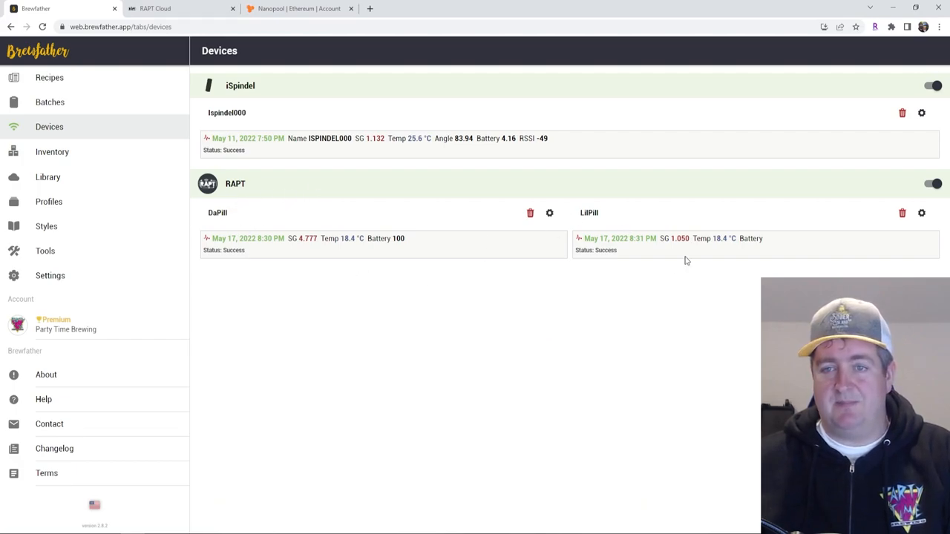
mouse_move(410, 244)
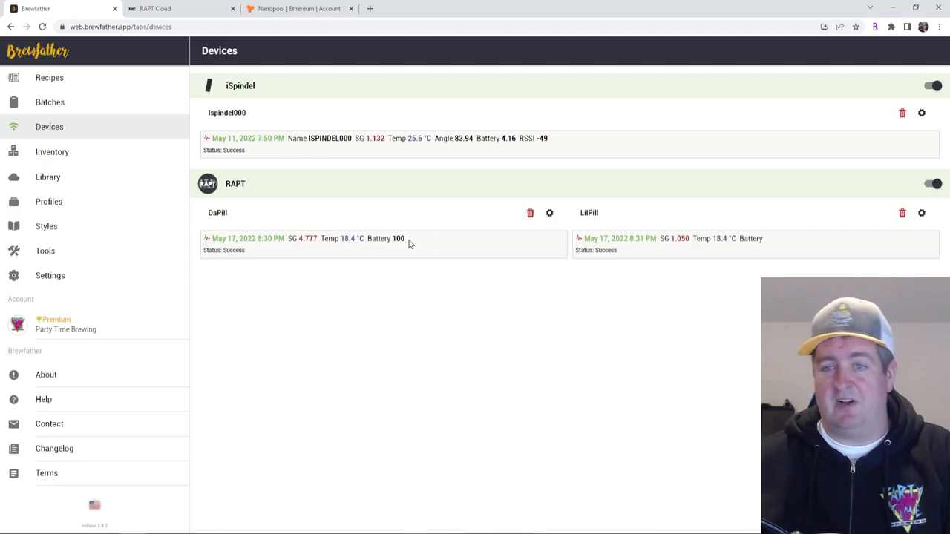
mouse_move(512, 247)
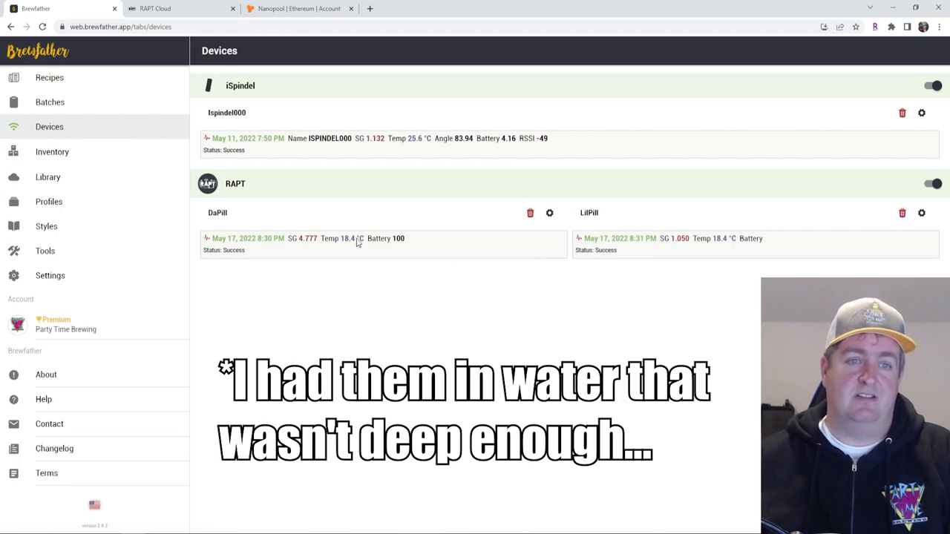
mouse_move(698, 252)
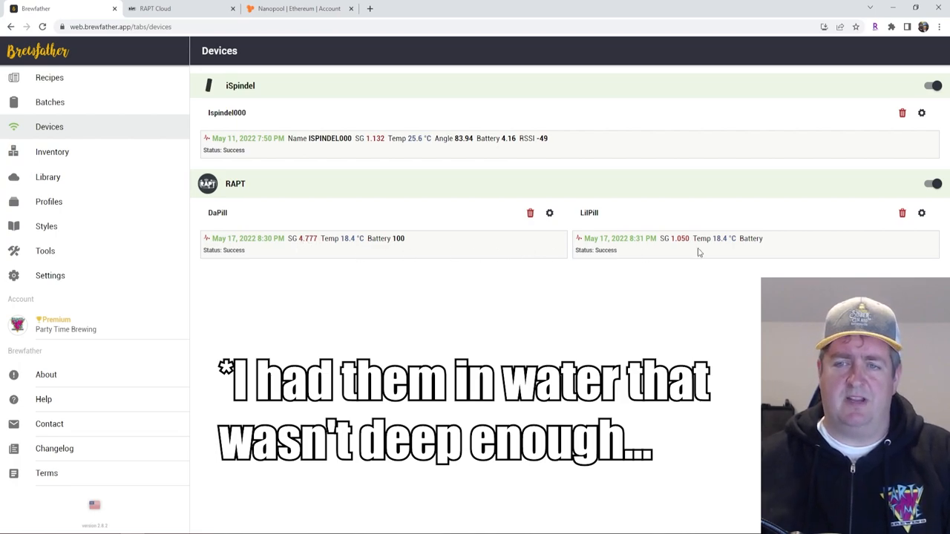
mouse_move(510, 247)
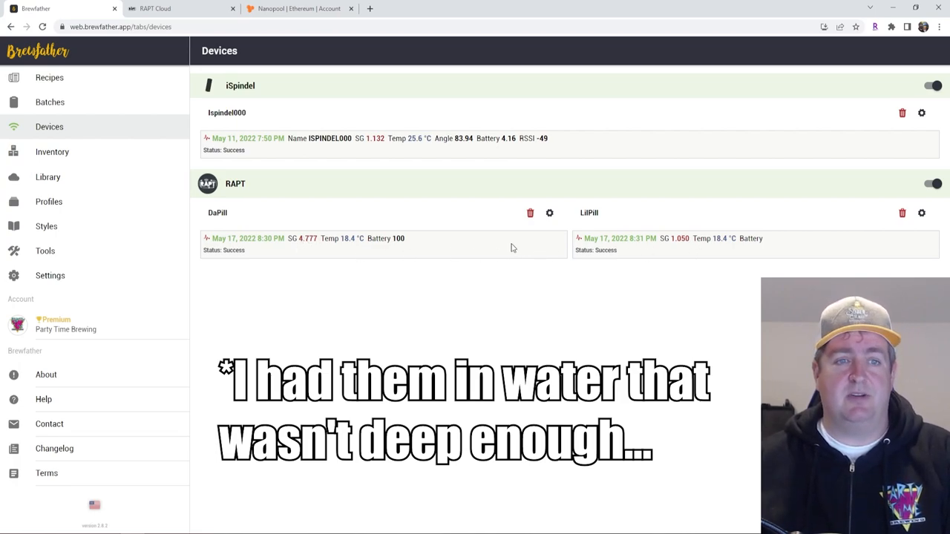